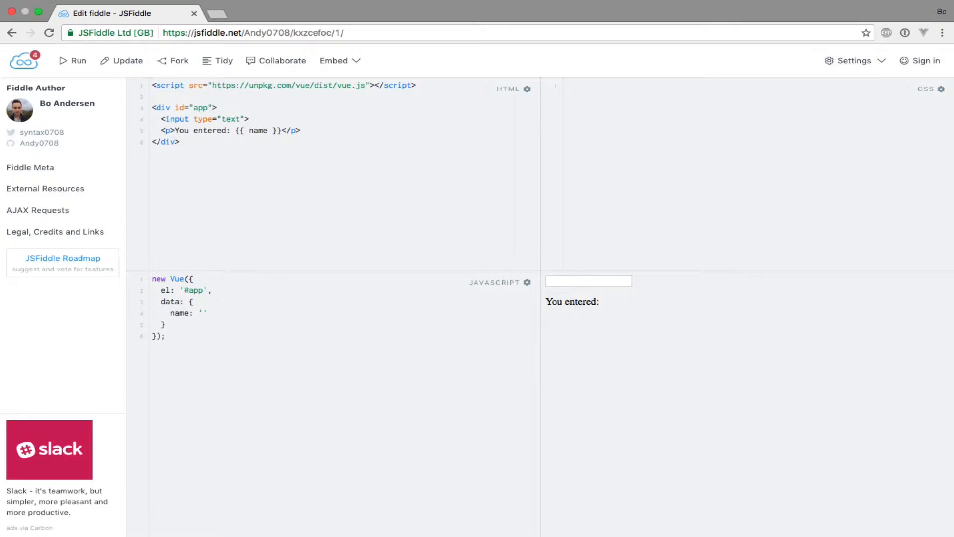
# Add v-model="name" to the input tag and test it by entering 'sda'
pyautogui.click(154, 279)
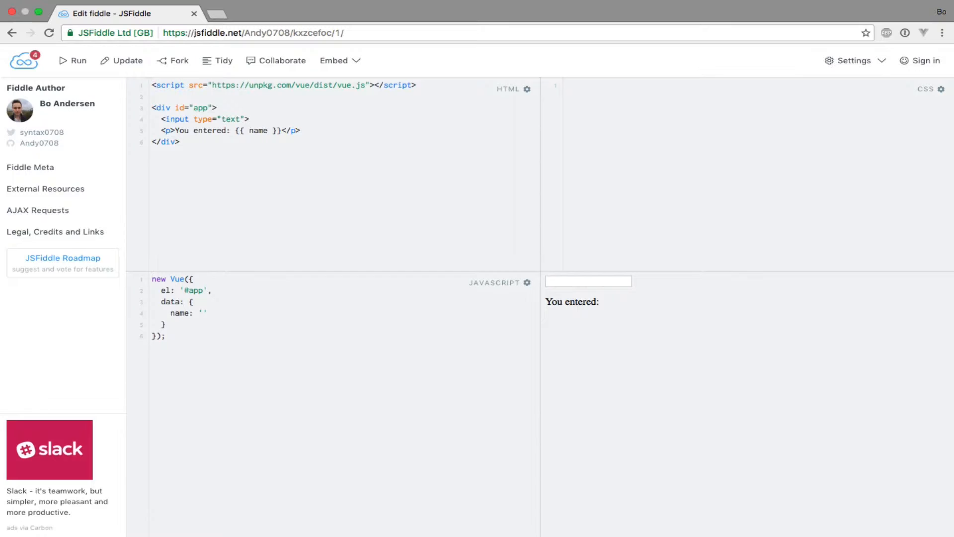
pyautogui.click(153, 279)
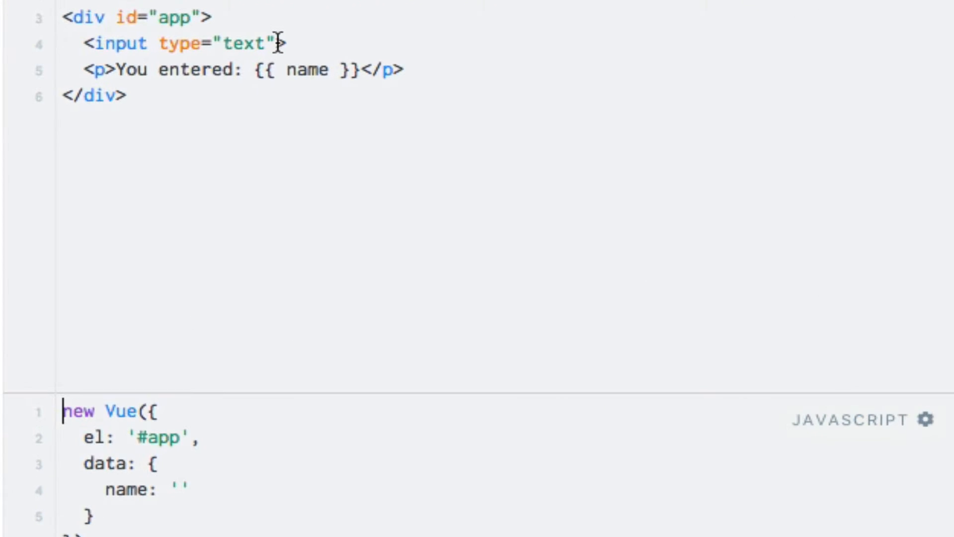
pyautogui.write('v')
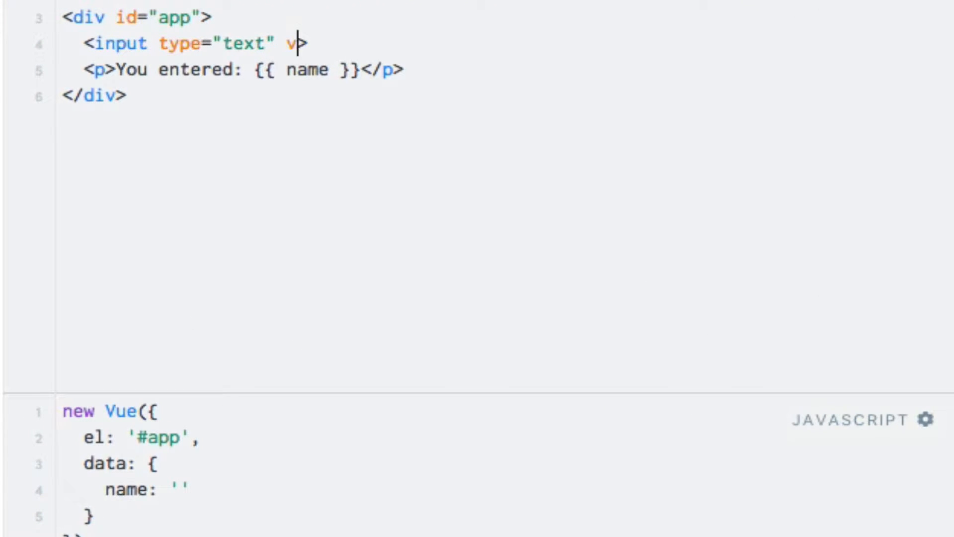
pyautogui.write('-model')
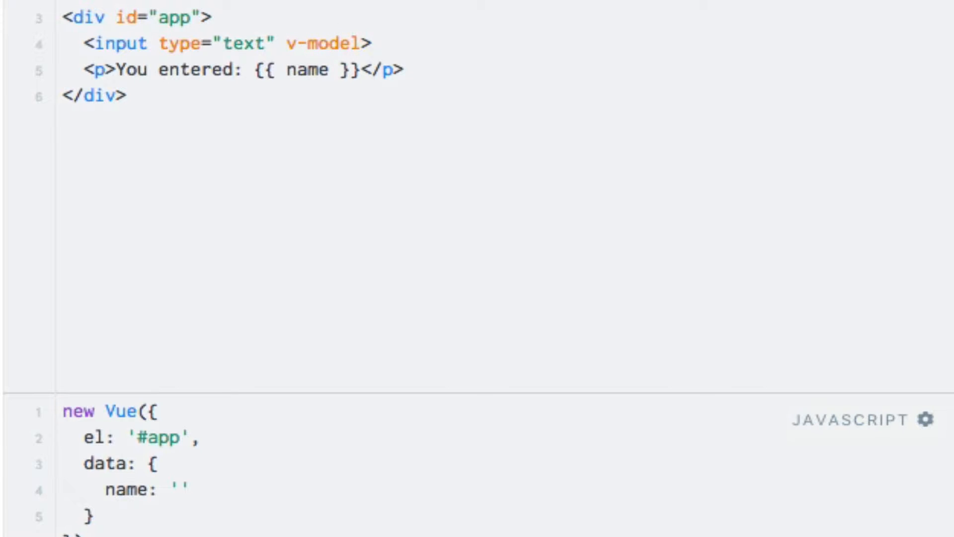
pyautogui.write('=""')
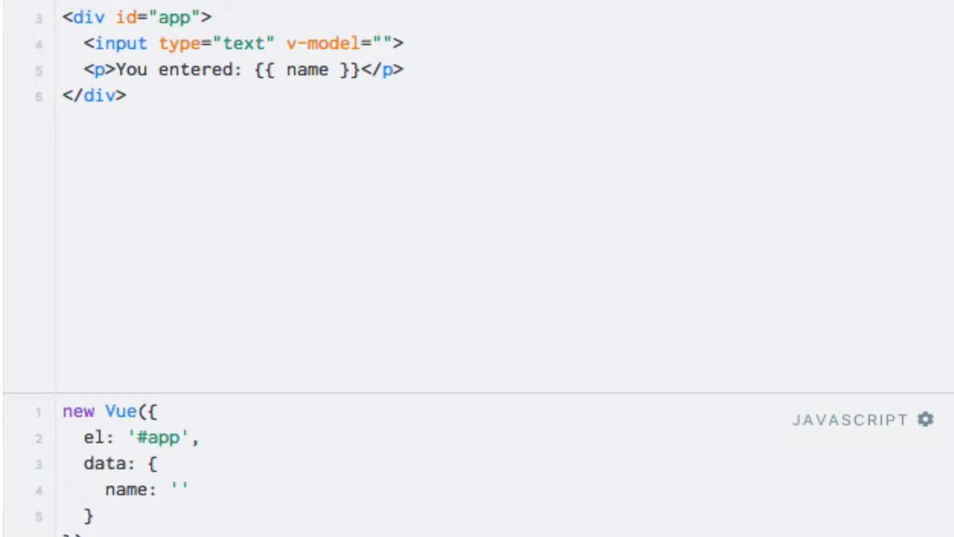
pyautogui.write('name')
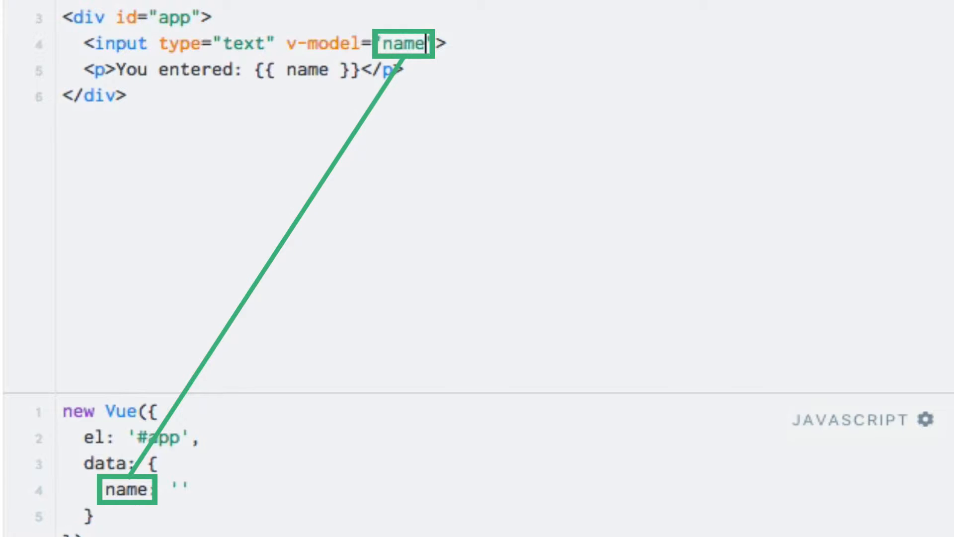
pyautogui.write('sda')
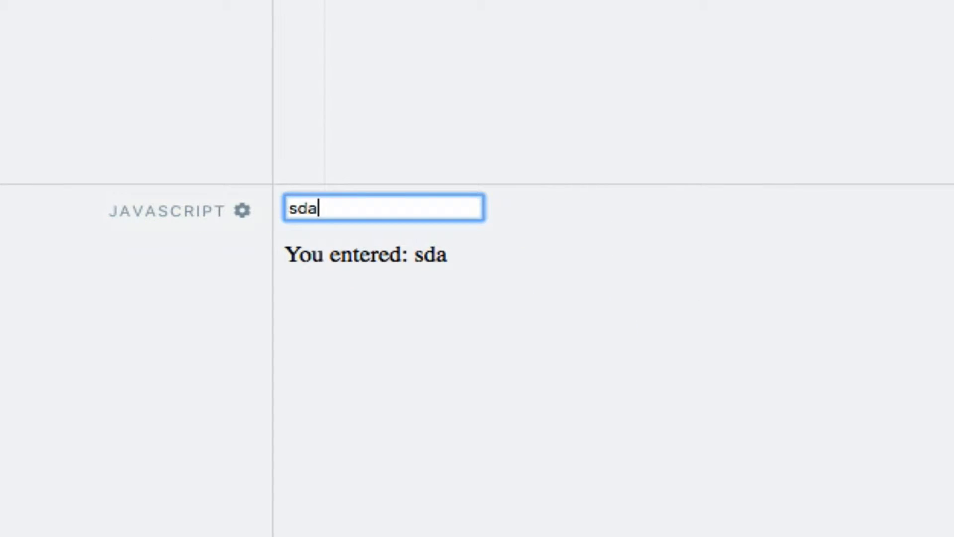
# Extend the preview input to 'sdawwggasgshhr' and check the live echo
pyautogui.write('wwggasgshhr')
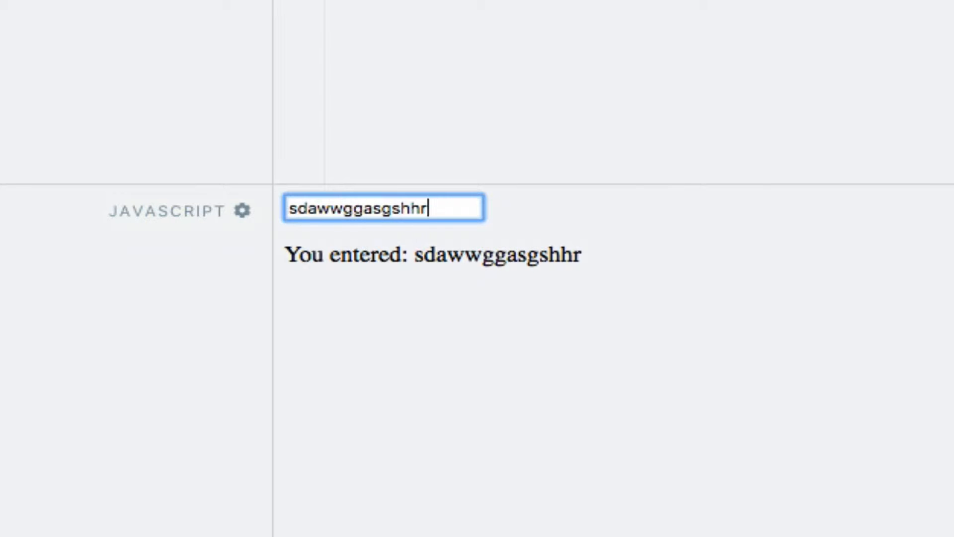
pyautogui.scroll(-3)
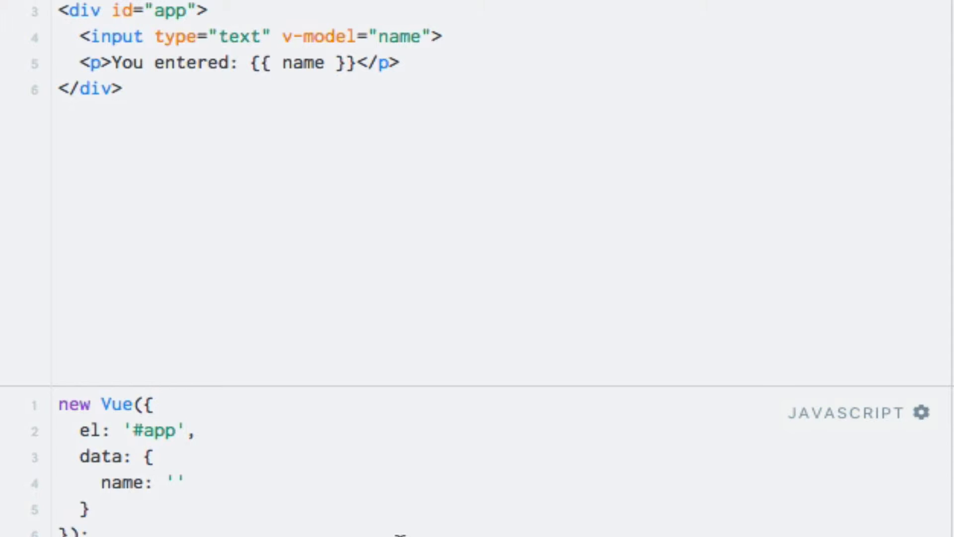
# Set the name data to 'Bo Andersen' and start a value="Tes attribute on the input
pyautogui.write('B')
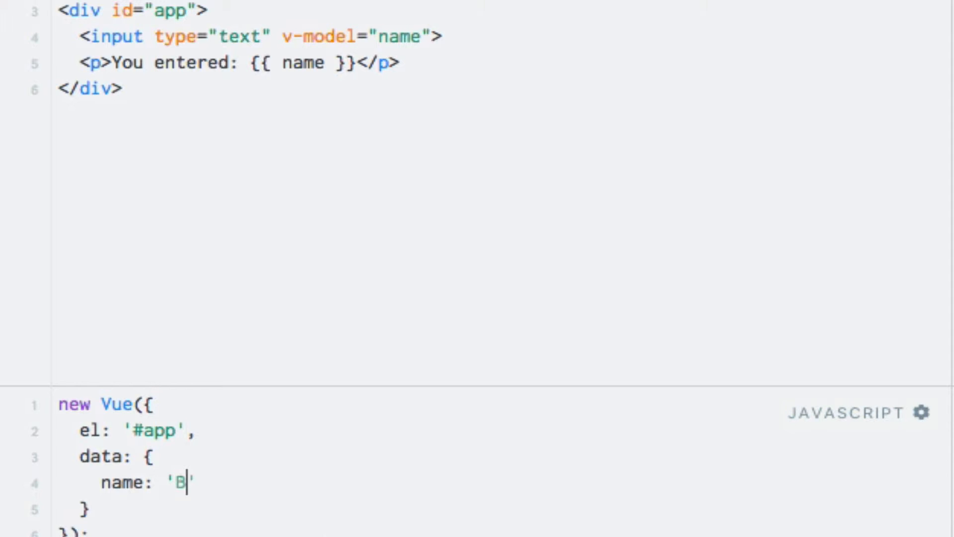
pyautogui.write('o Andersen')
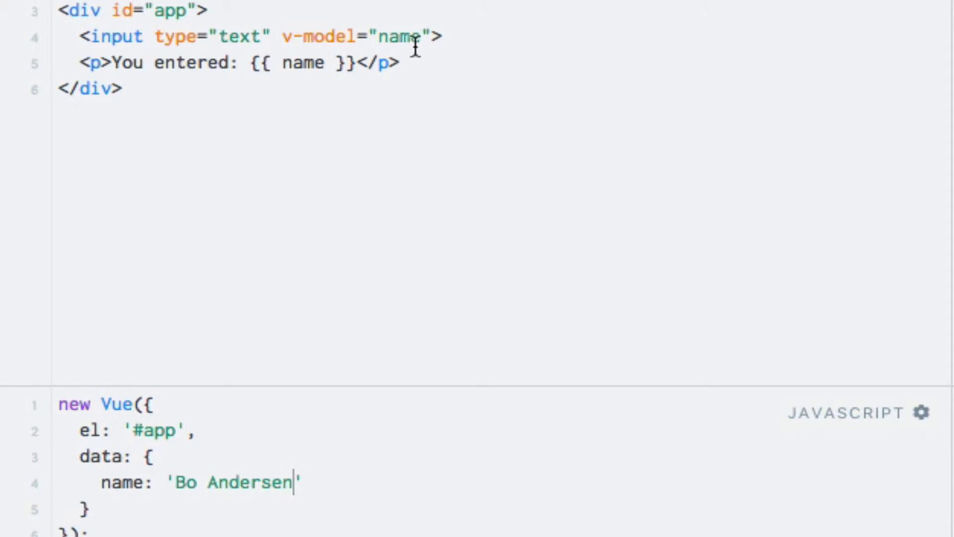
pyautogui.write('va')
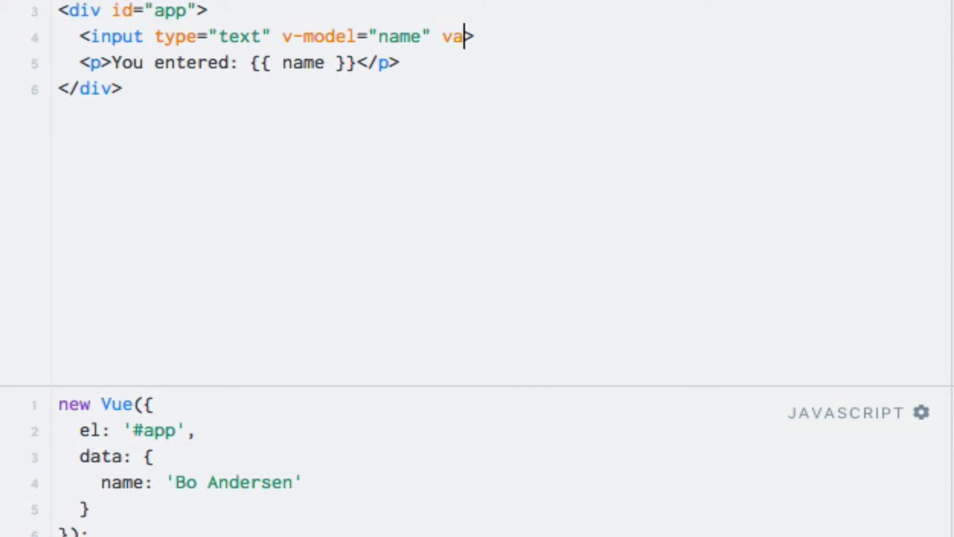
pyautogui.write('lue="Tes')
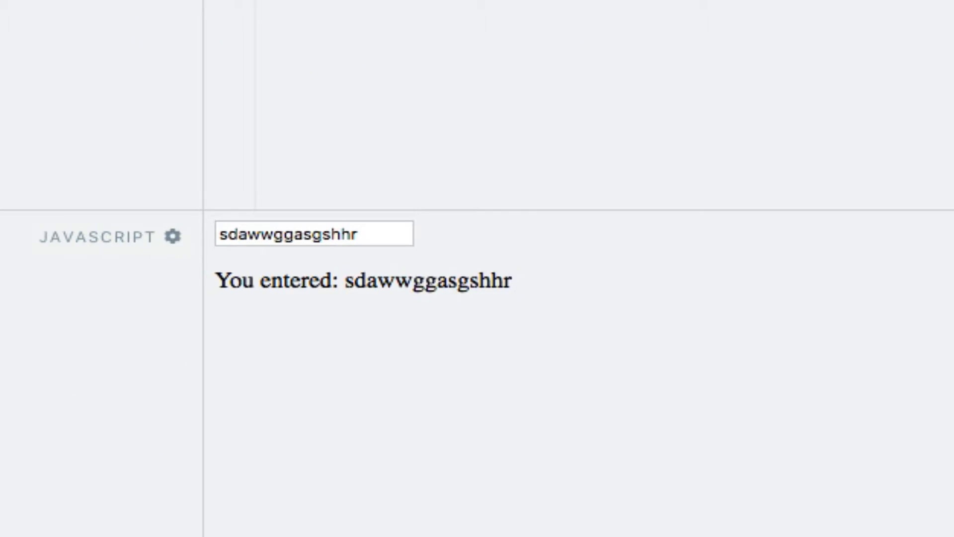
# Finish value="Test" on the input and enter 'Bo Andersen'
pyautogui.write("Bo Andersen'")
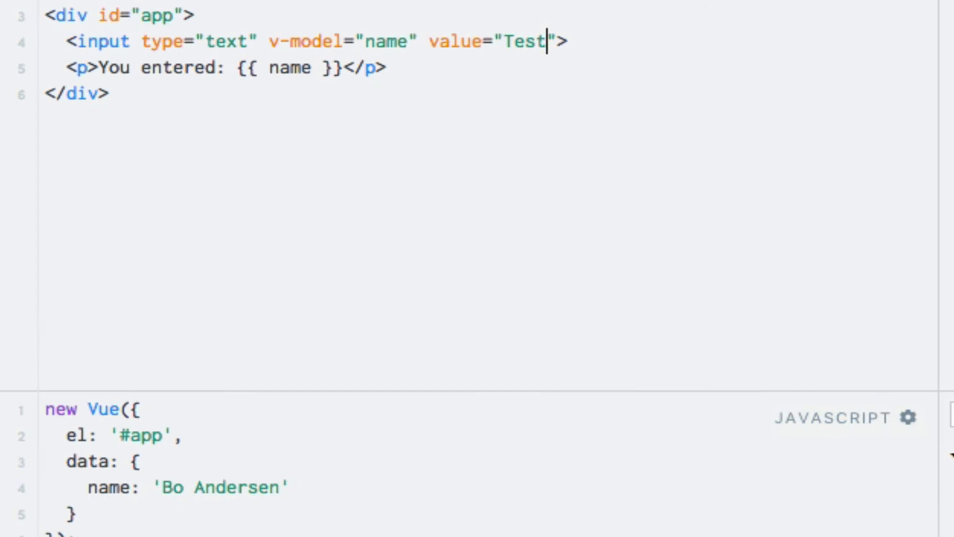
pyautogui.moveTo(551, 64)
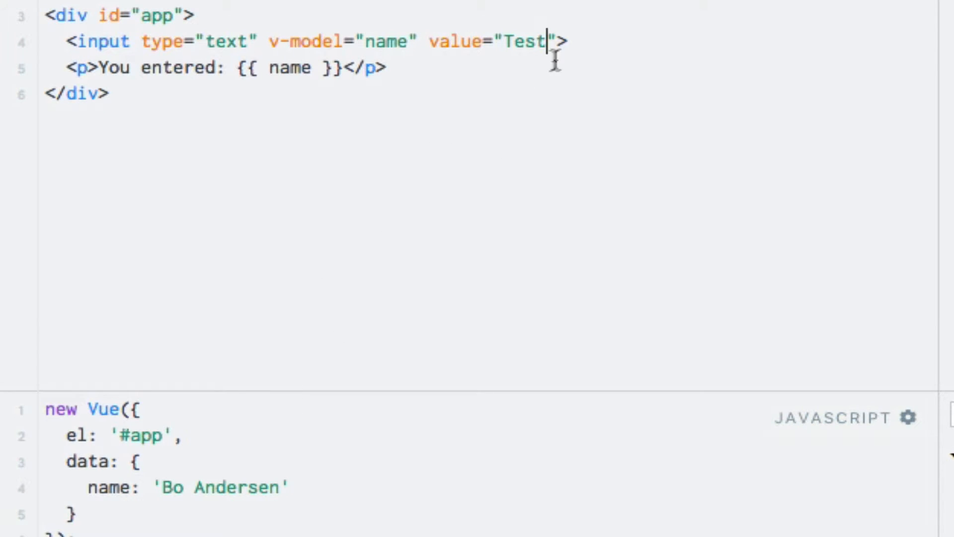
# Delete the value="Test" attribute and clear name back to an empty string
pyautogui.doubleClick(487, 42)
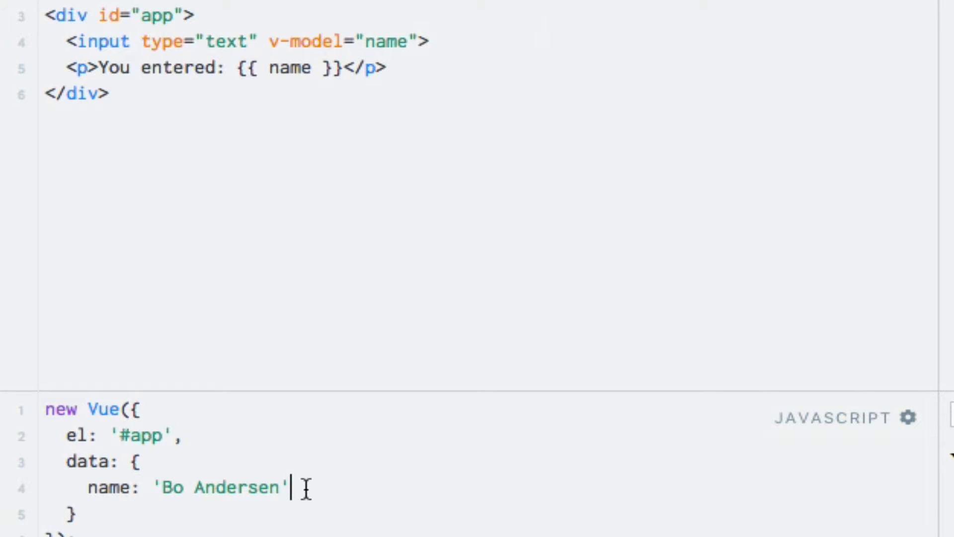
pyautogui.press('Backspace')
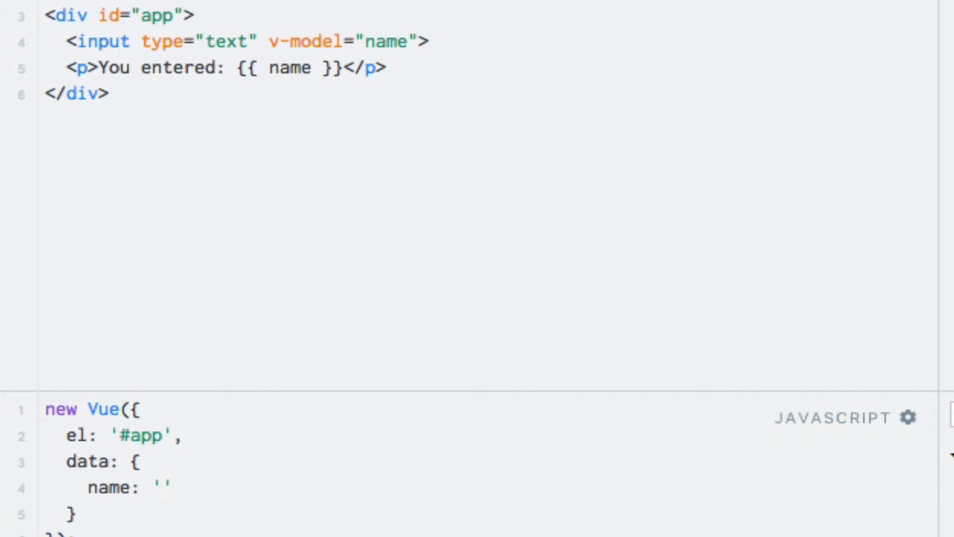
pyautogui.click(161, 487)
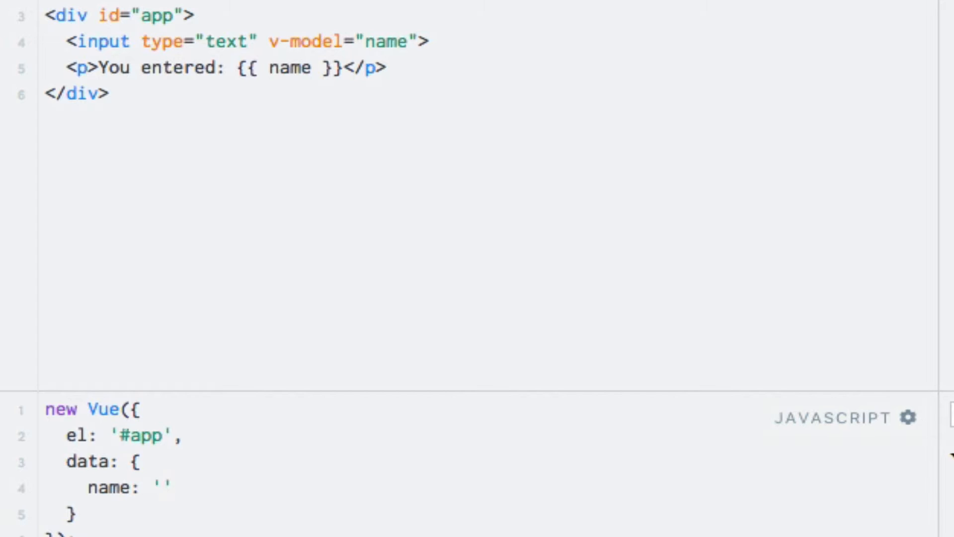
pyautogui.moveTo(496, 353)
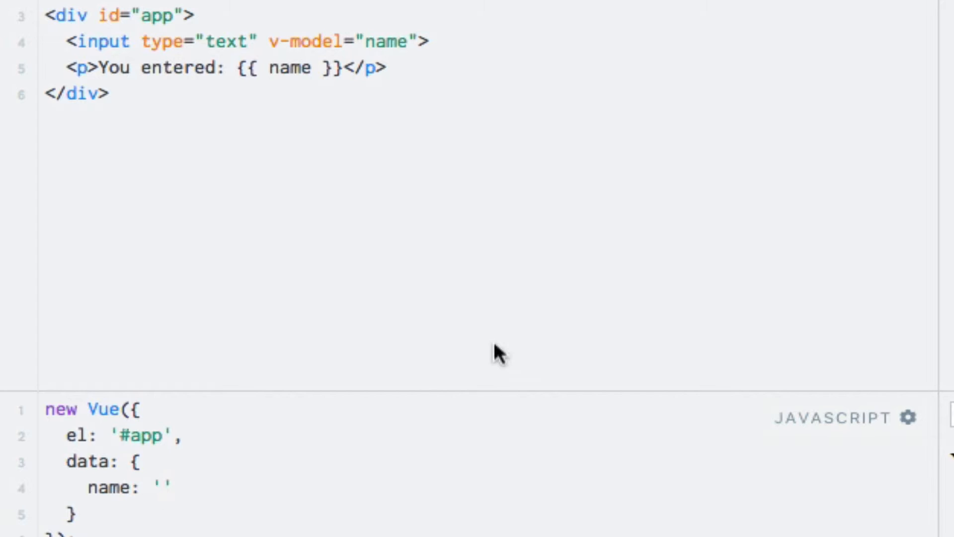
# Change the input binding to v-model.trim="name"
pyautogui.click(160, 488)
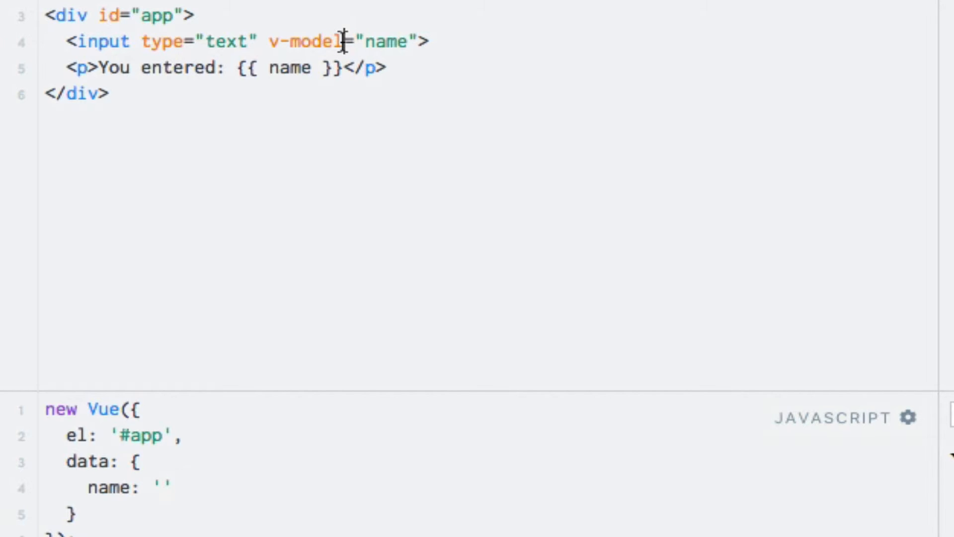
pyautogui.write('.trim')
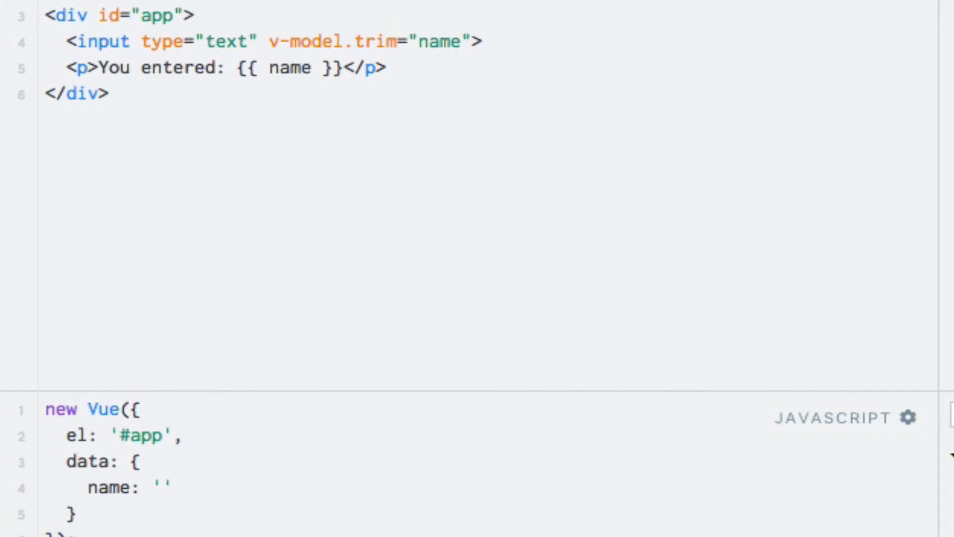
pyautogui.click(396, 41)
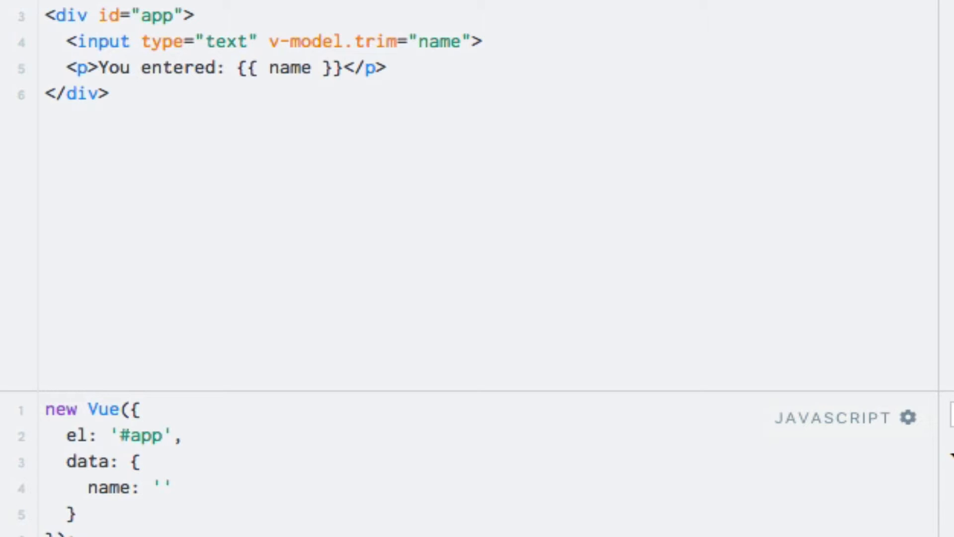
pyautogui.moveTo(341, 161)
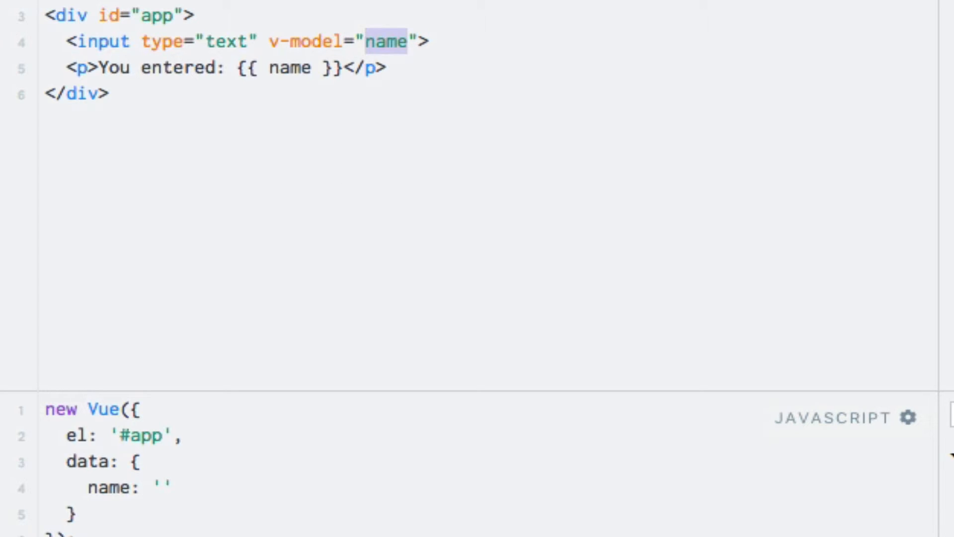
# Bind the input to age and add age: 27 to the data
pyautogui.write('age')
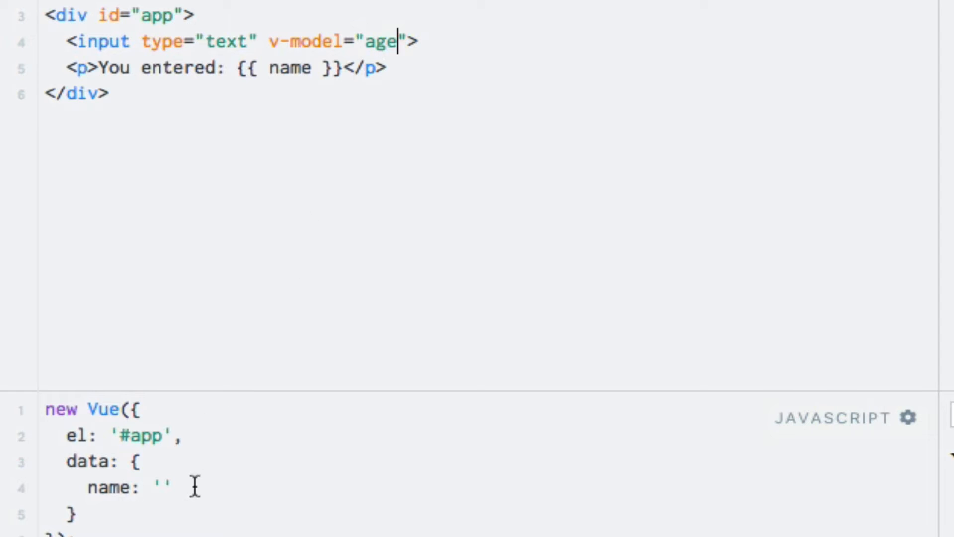
pyautogui.write('age: 2')
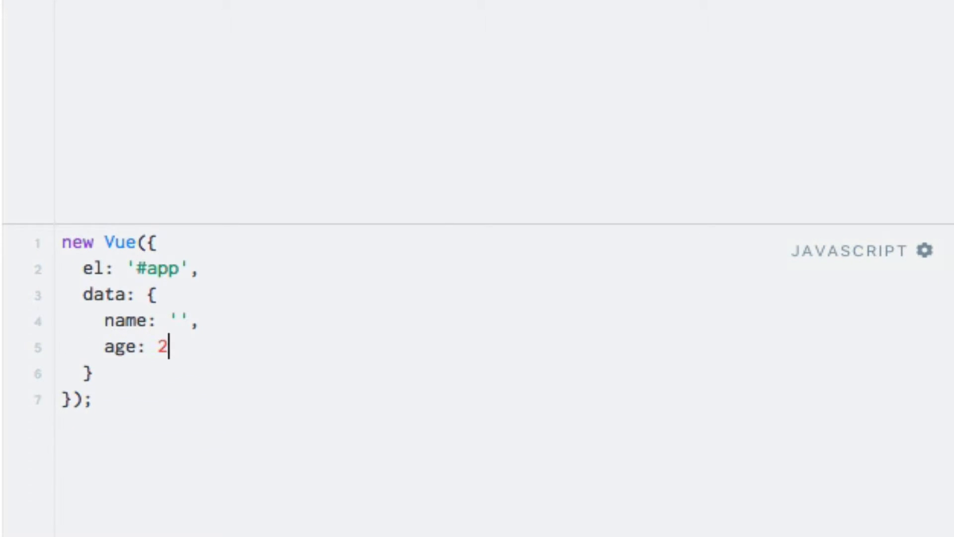
pyautogui.write('7')
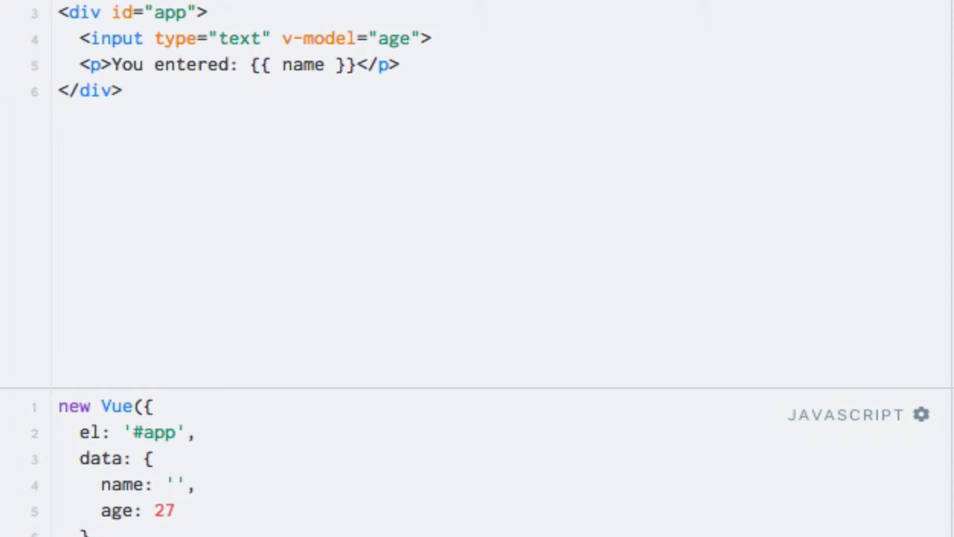
pyautogui.moveTo(433, 63)
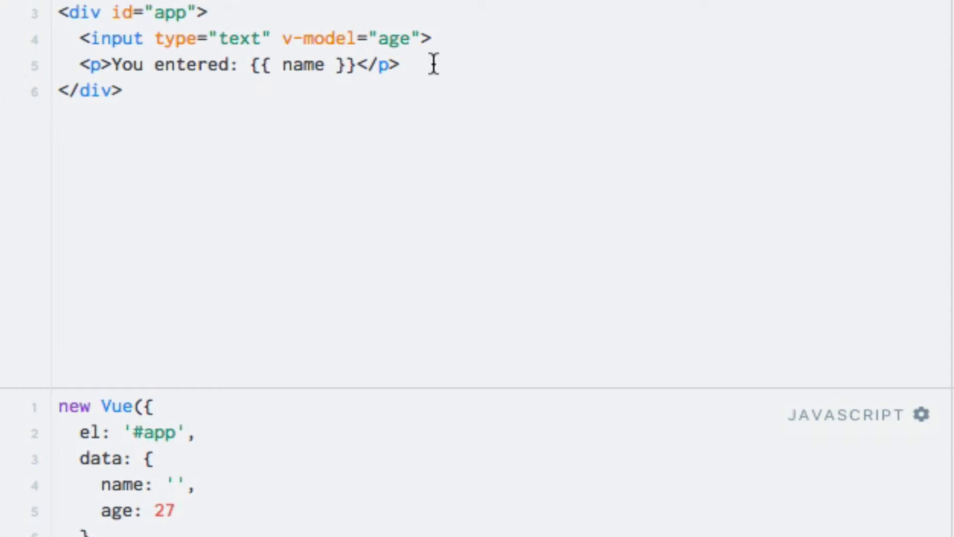
# Add a paragraph showing 'Type: {{ typeof age }}'
pyautogui.write('<p></p>')
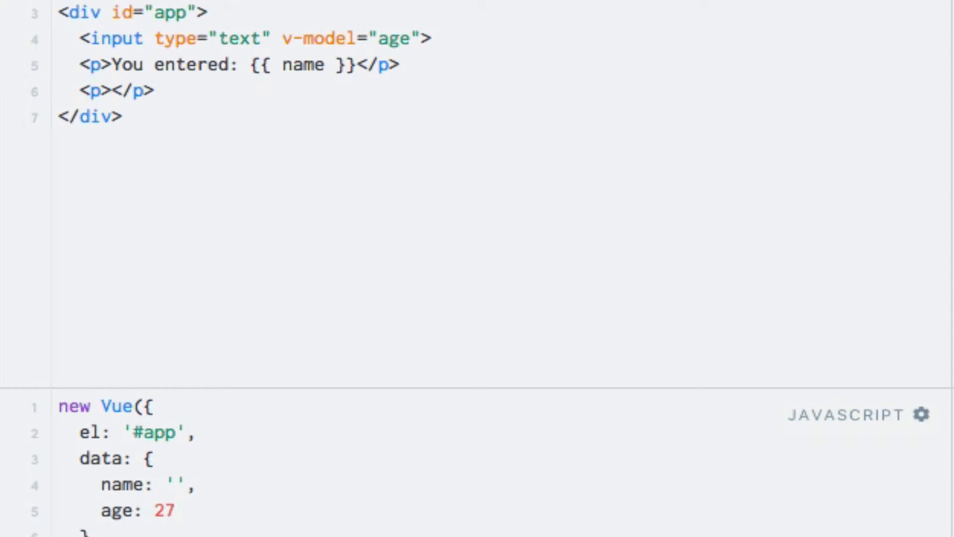
pyautogui.write('Type: {{')
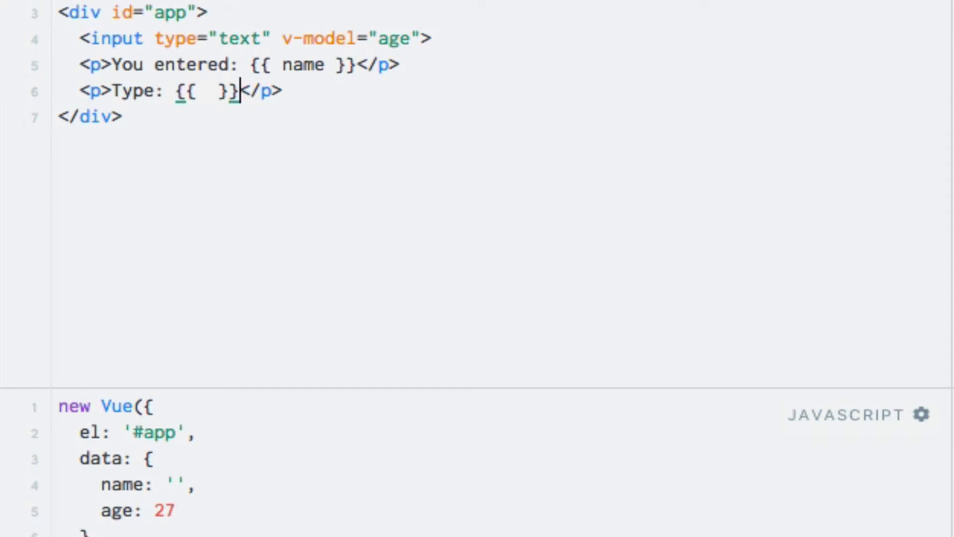
pyautogui.write('t')
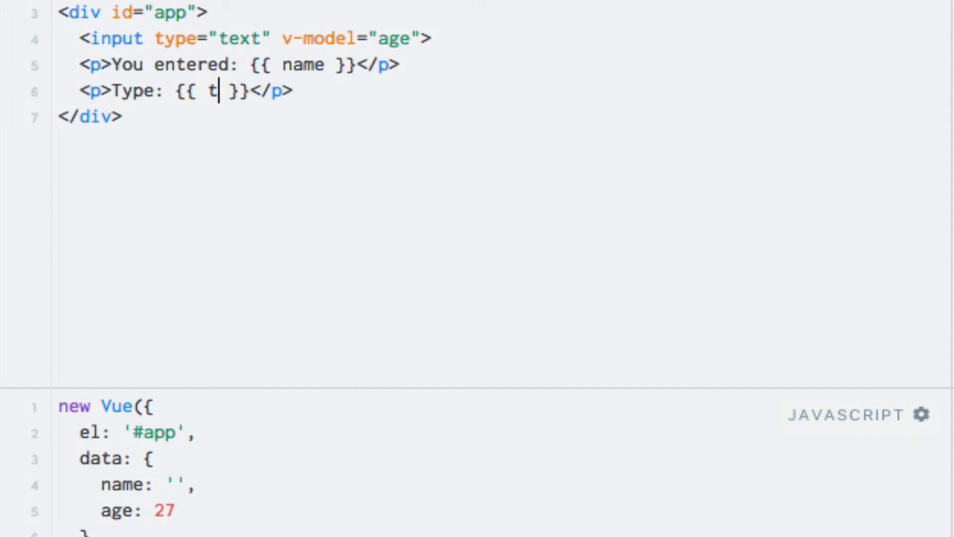
pyautogui.write('ypeof age')
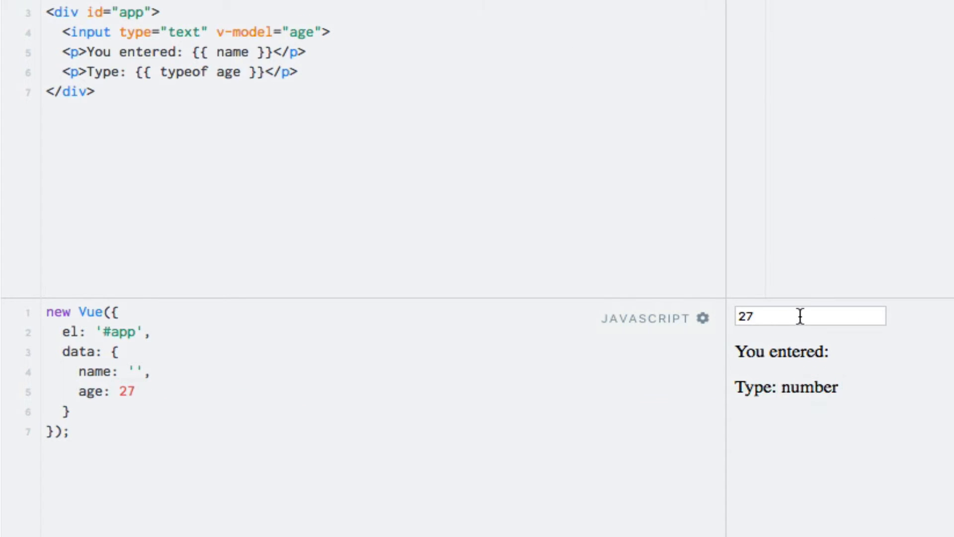
# Append 'dsadsage' after 27 in the preview input, turning the type into string
pyautogui.write('dsadsa')
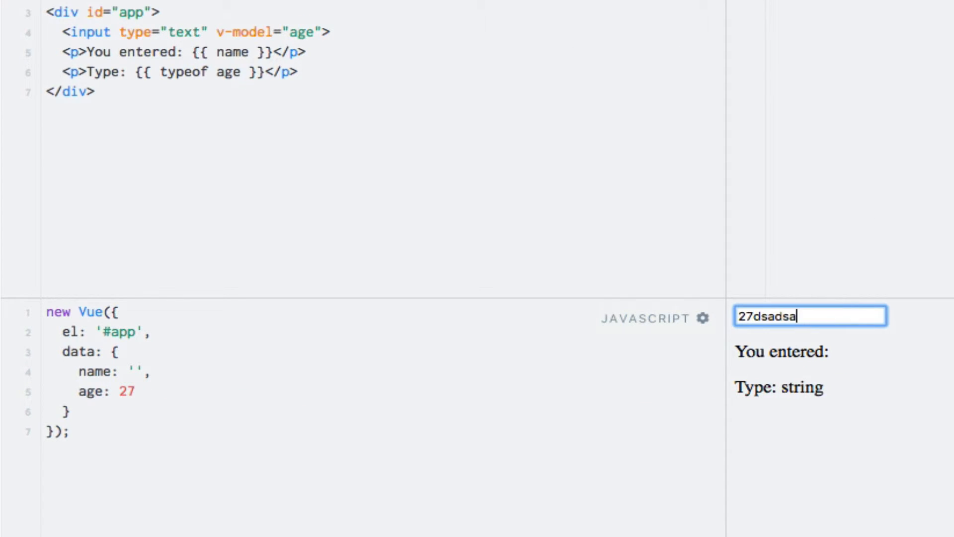
pyautogui.write('ge')
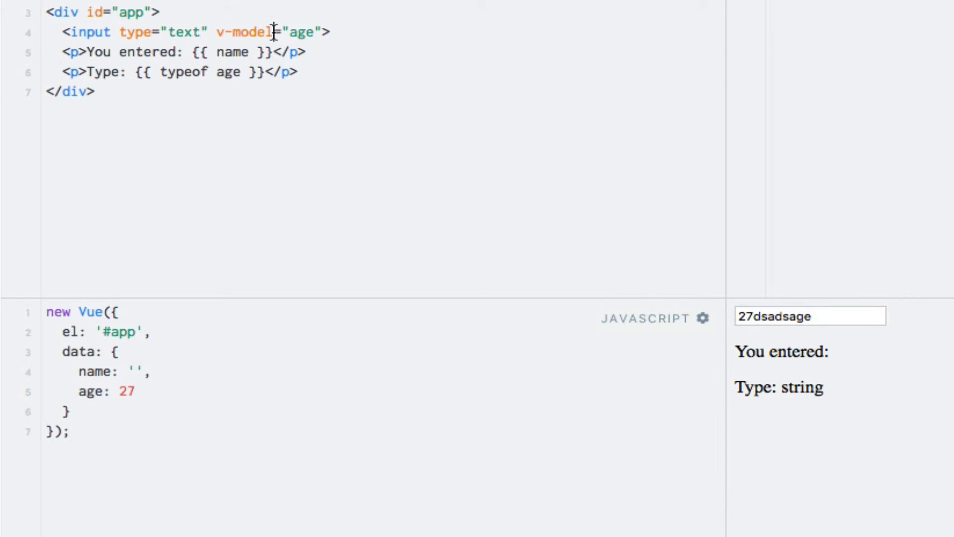
# Use v-model.number="age", then type 27 followed by letters to confirm type stays number
pyautogui.write('.n')
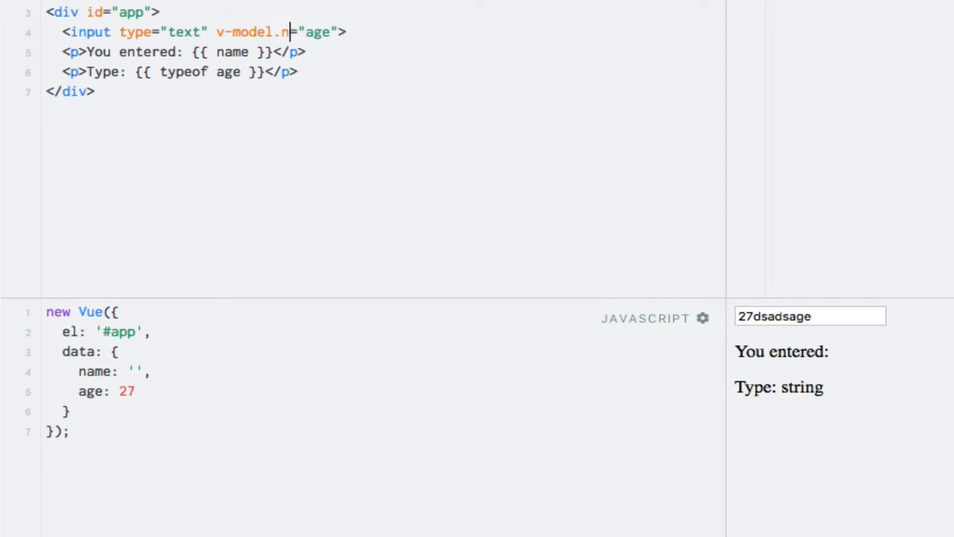
pyautogui.write('umber')
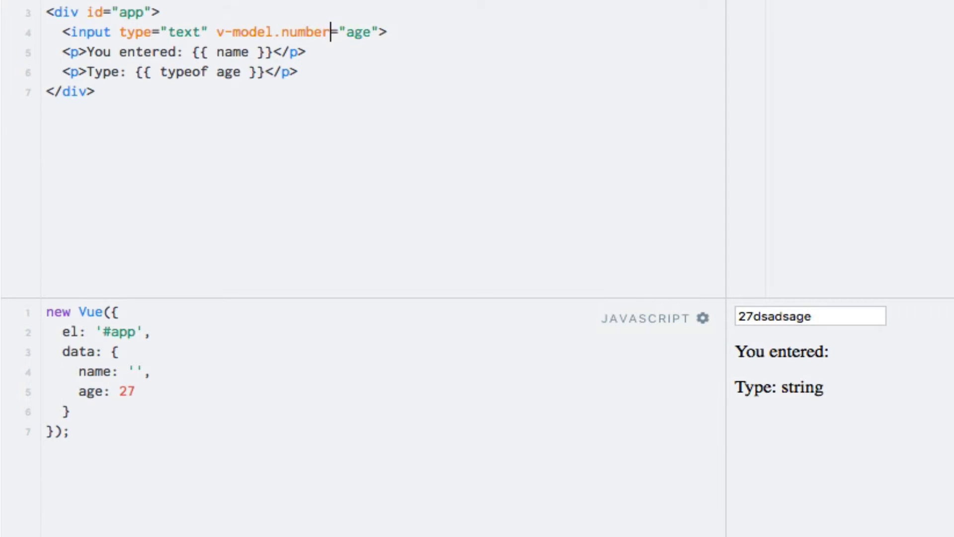
pyautogui.write('27')
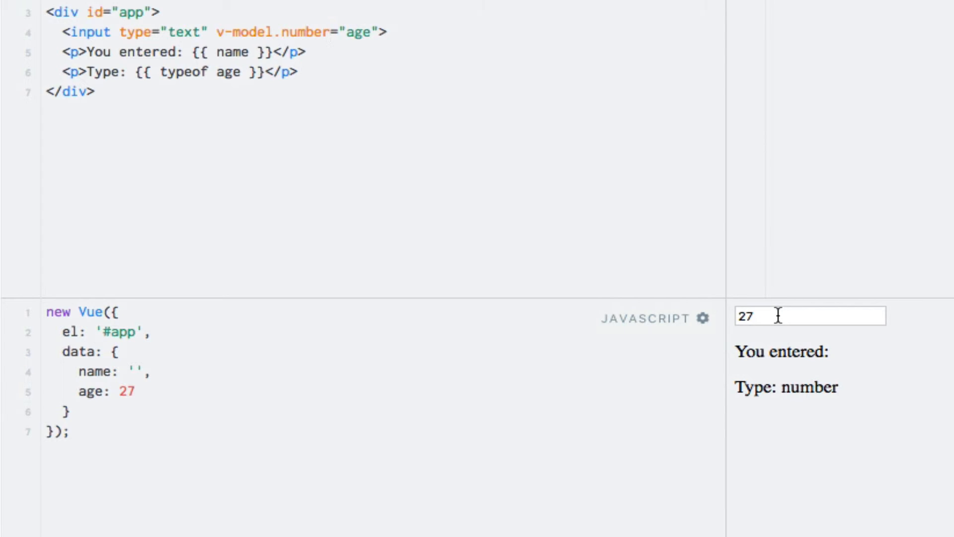
pyautogui.write('dsa')
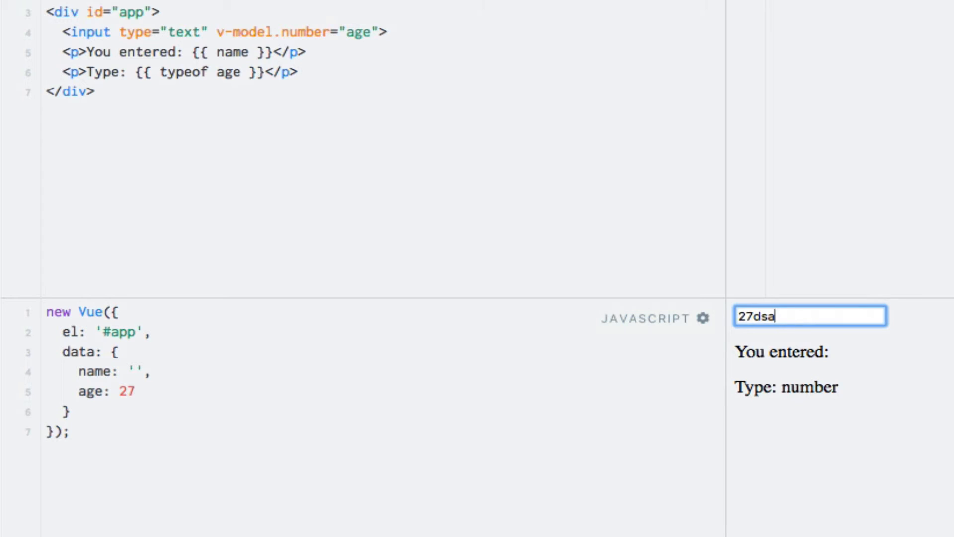
pyautogui.write('gwgwgsdw')
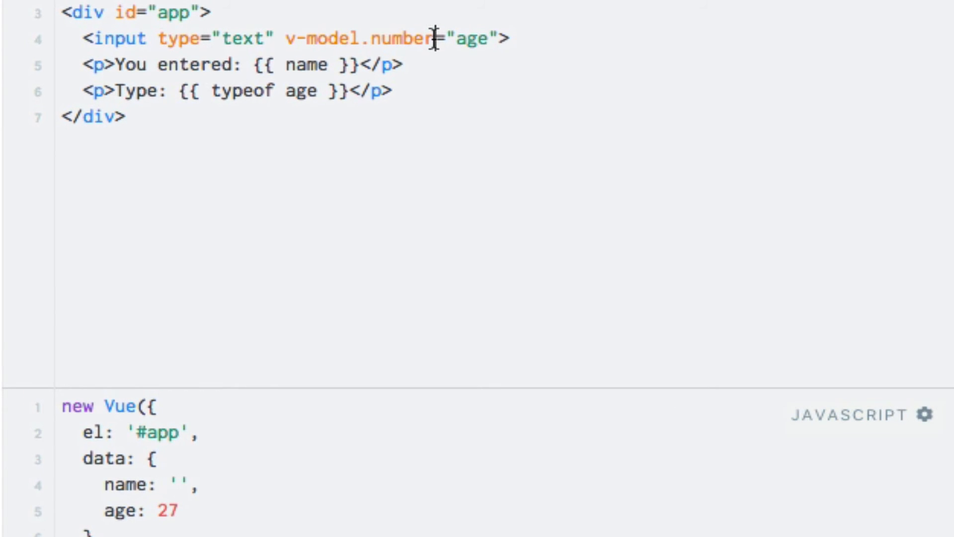
# Change the binding to v-model.number.lazy and show age in the You entered line
pyautogui.write('.')
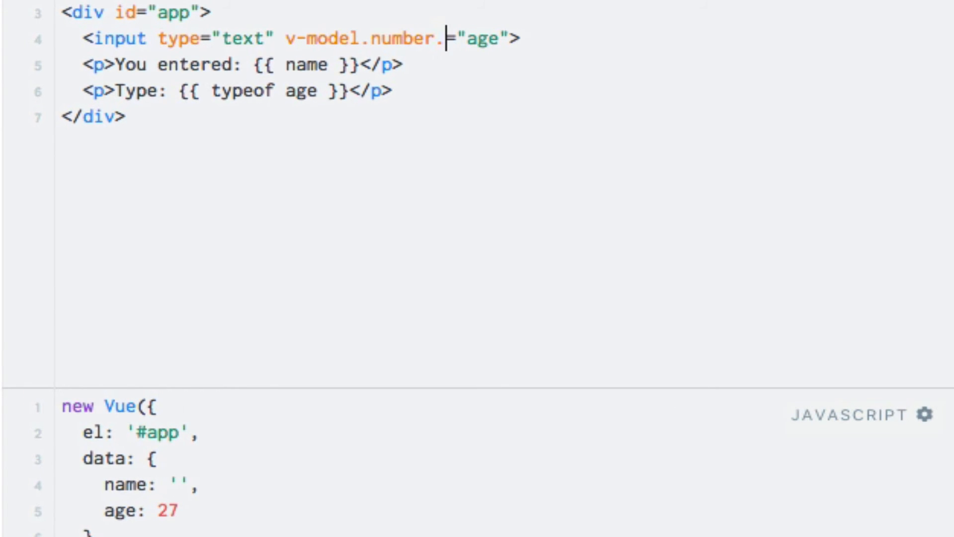
pyautogui.write('lazy')
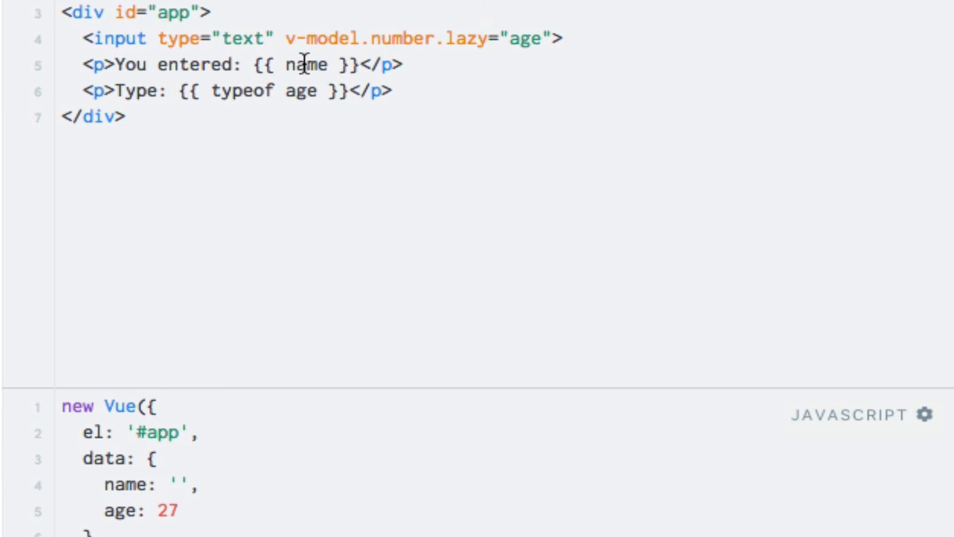
pyautogui.doubleClick(307, 64)
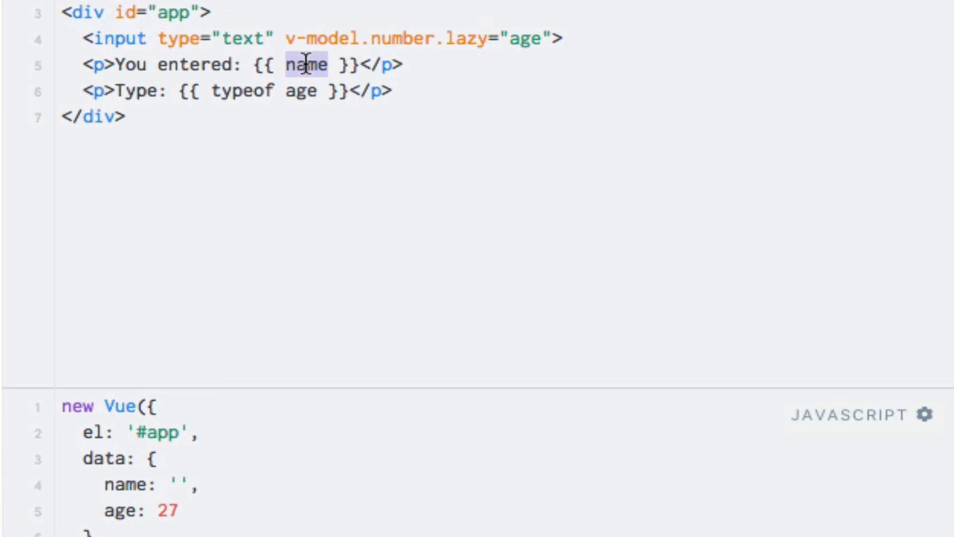
pyautogui.write('age')
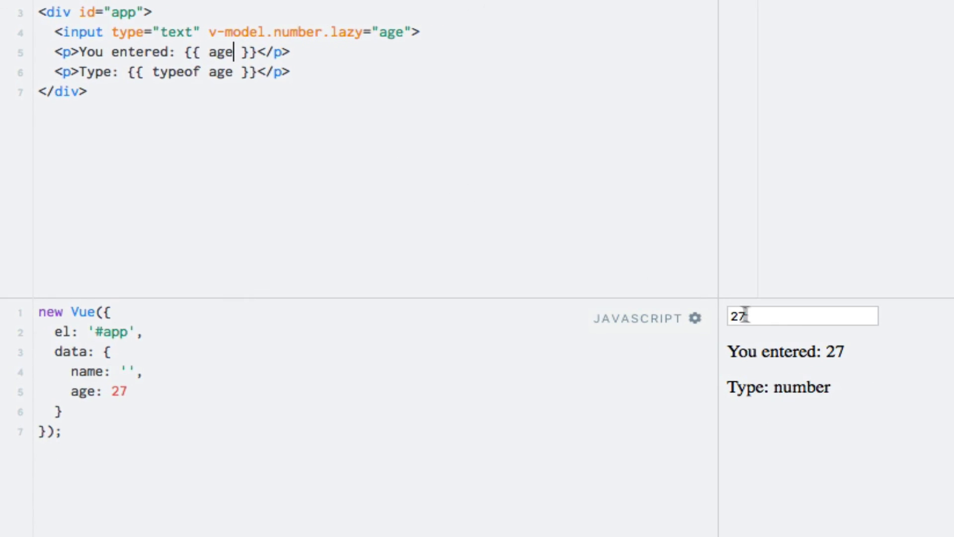
# Type extra digits 6434532 after 27 in the result input; display stays 27
pyautogui.click(801, 315)
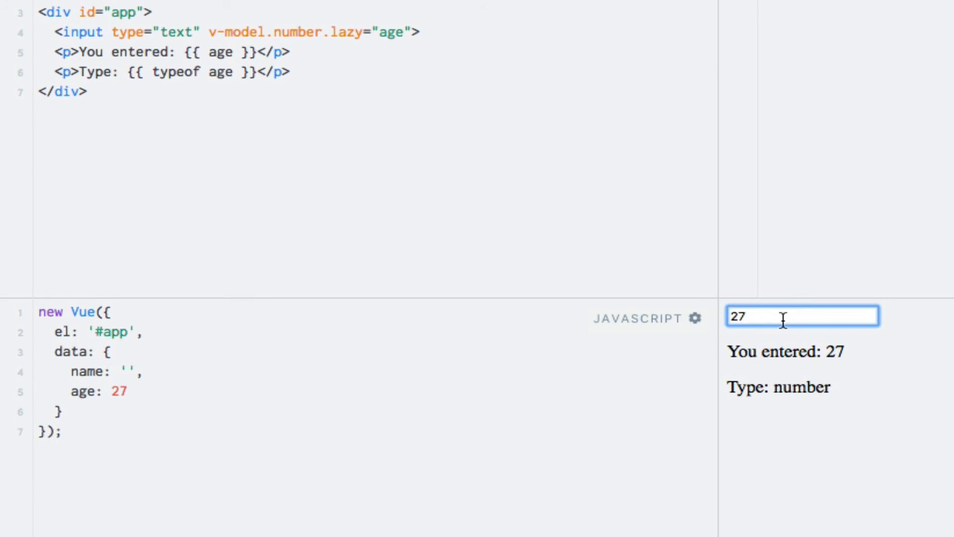
pyautogui.write('643')
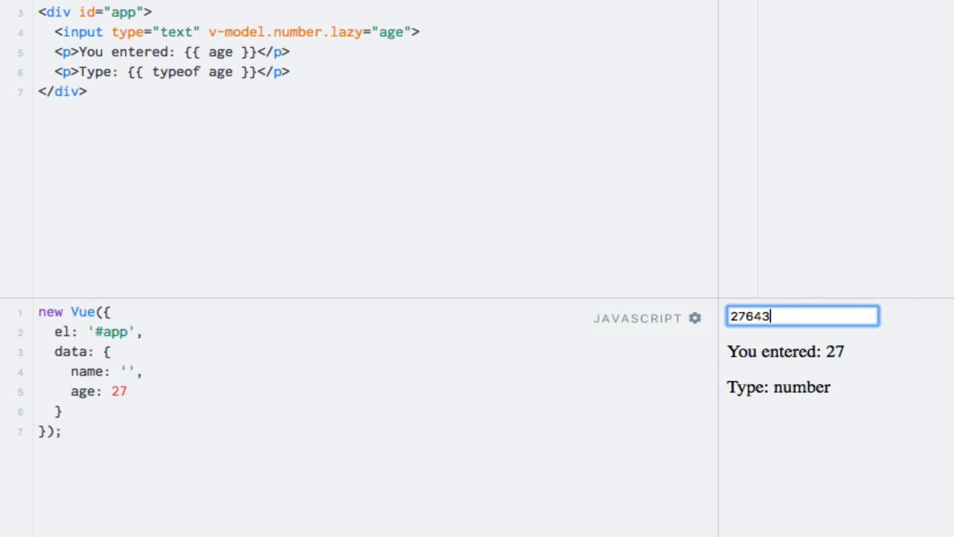
pyautogui.write('4532')
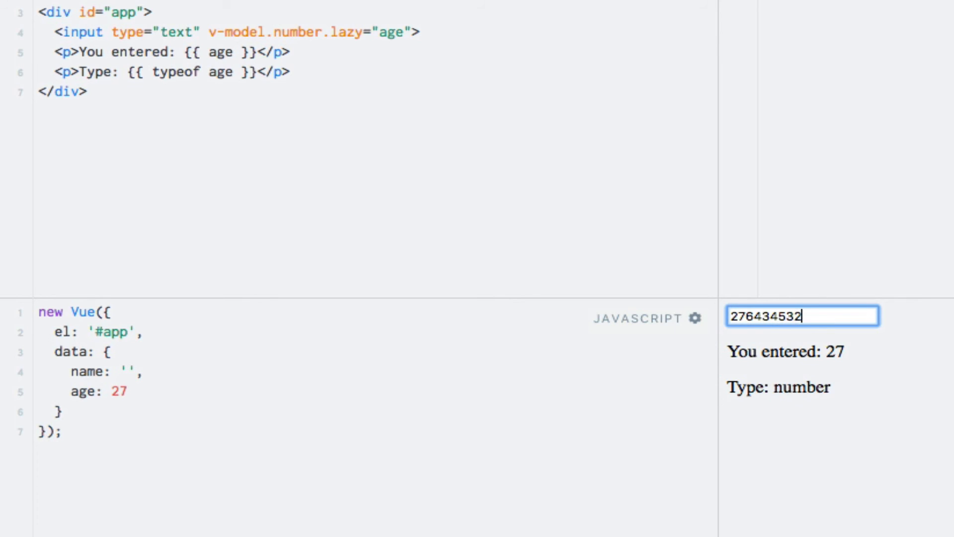